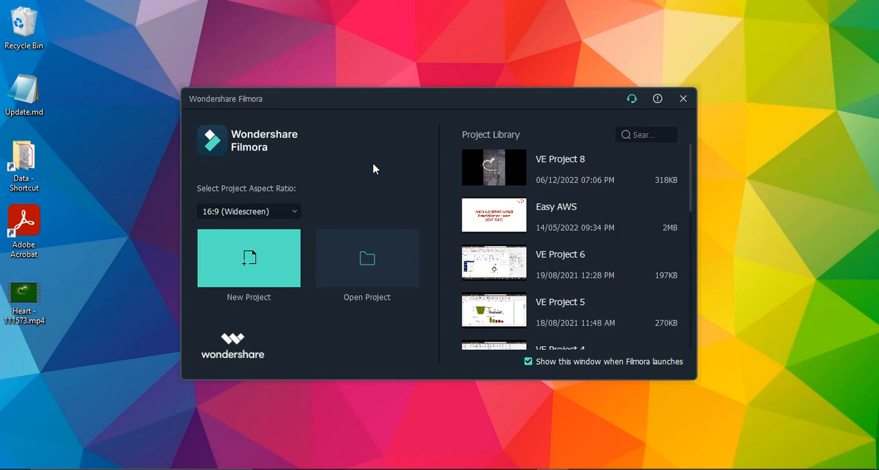
{"action": "mouse_move", "coordinate": [620, 125]}
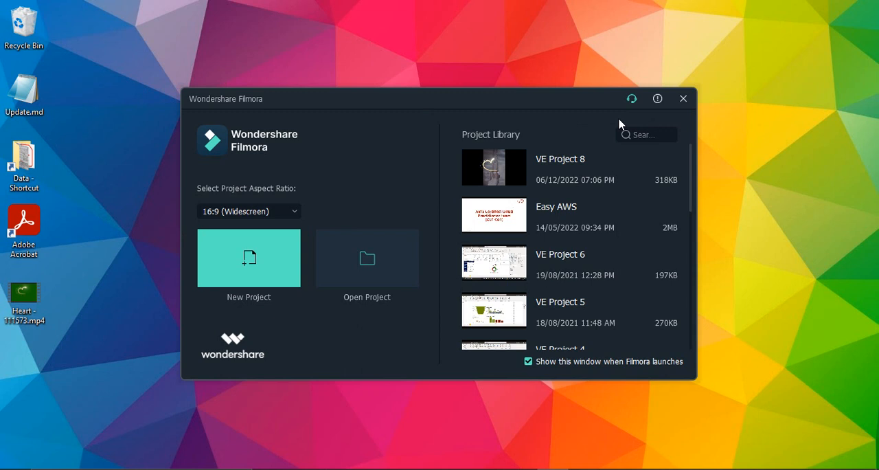
{"action": "mouse_move", "coordinate": [376, 166]}
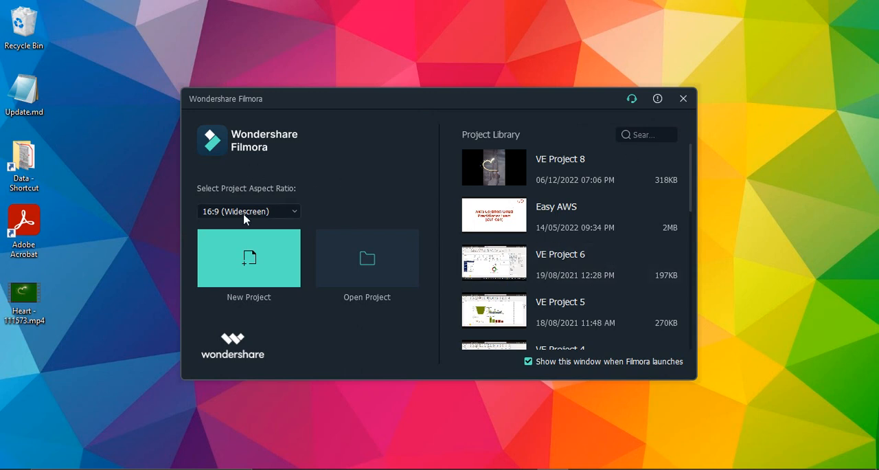
{"action": "mouse_move", "coordinate": [221, 199]}
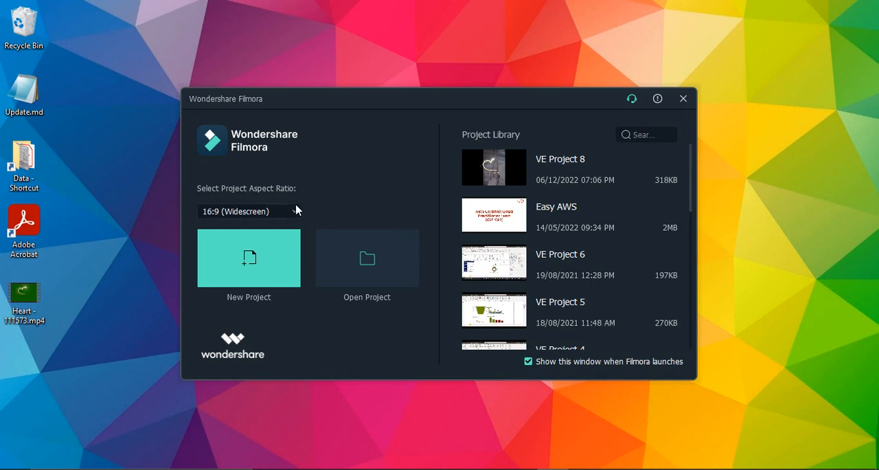
Reveal the project aspect ratio choices from the welcome screen's ratio selector
{"action": "left_click", "coordinate": [249, 212]}
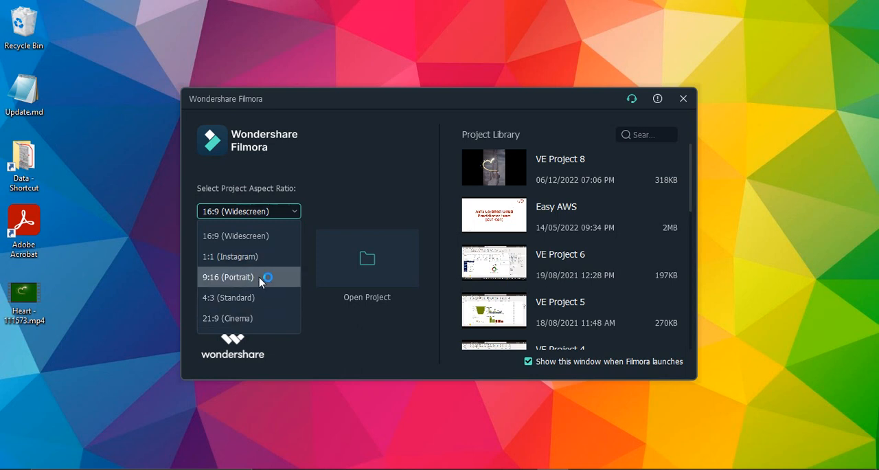
{"action": "mouse_move", "coordinate": [259, 281]}
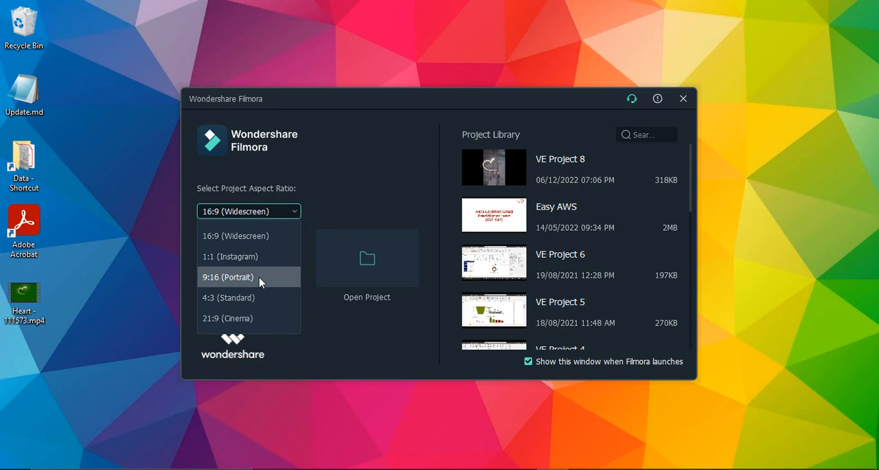
{"action": "mouse_move", "coordinate": [228, 319]}
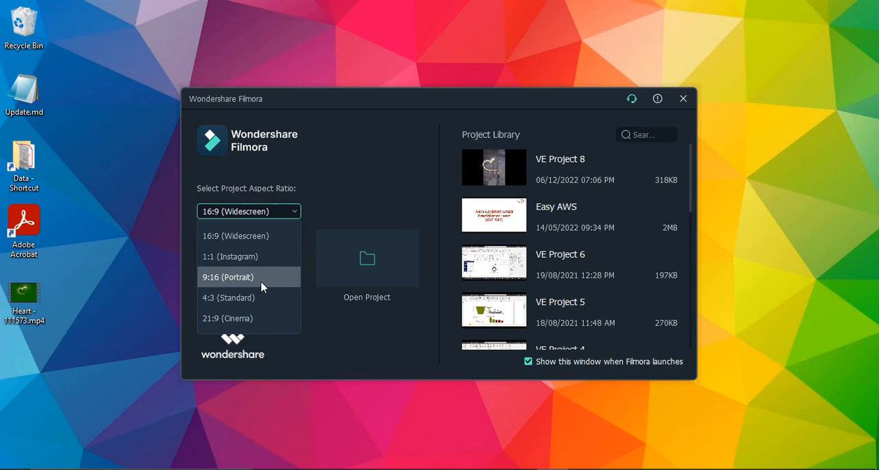
{"action": "mouse_move", "coordinate": [236, 237]}
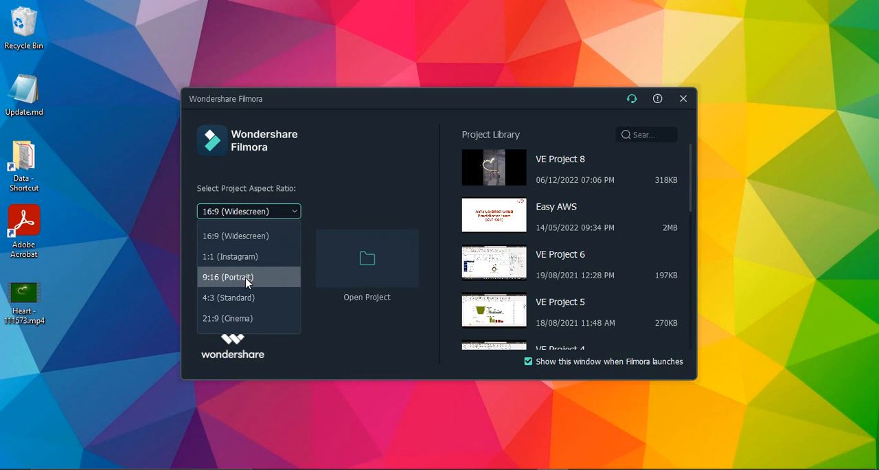
{"action": "mouse_move", "coordinate": [223, 280]}
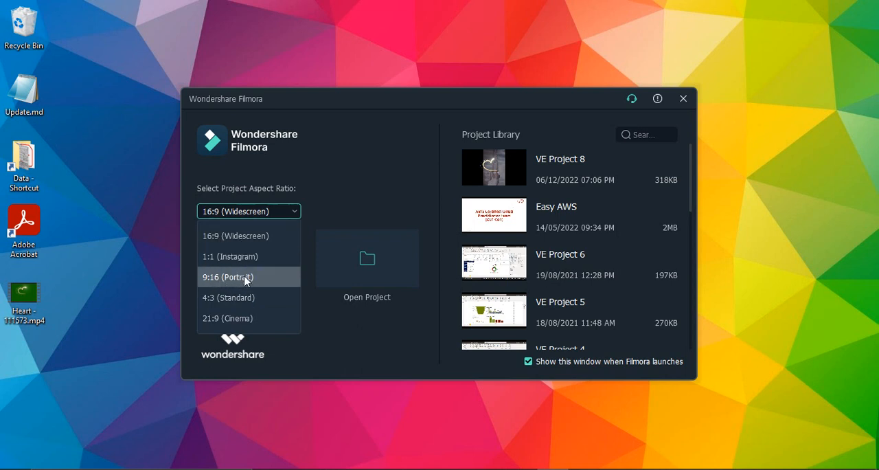
Set the new project's aspect ratio to 9:16 (Portrait)
{"action": "left_click", "coordinate": [228, 278]}
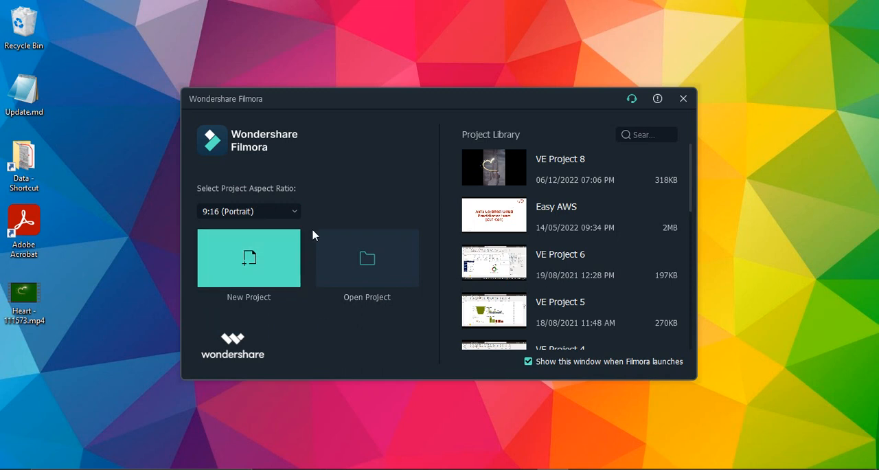
{"action": "mouse_move", "coordinate": [275, 226]}
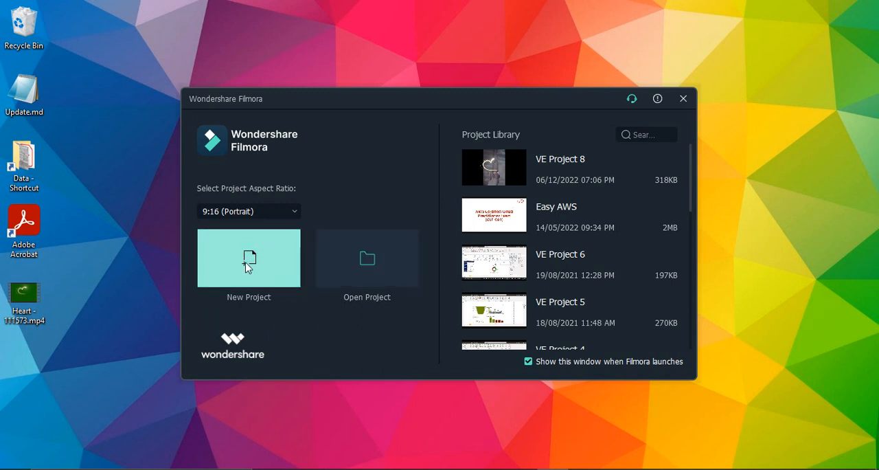
{"action": "mouse_move", "coordinate": [410, 271]}
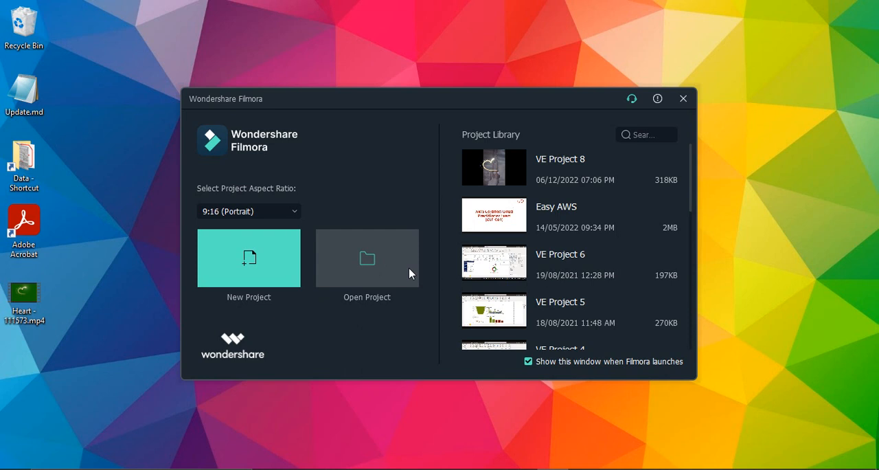